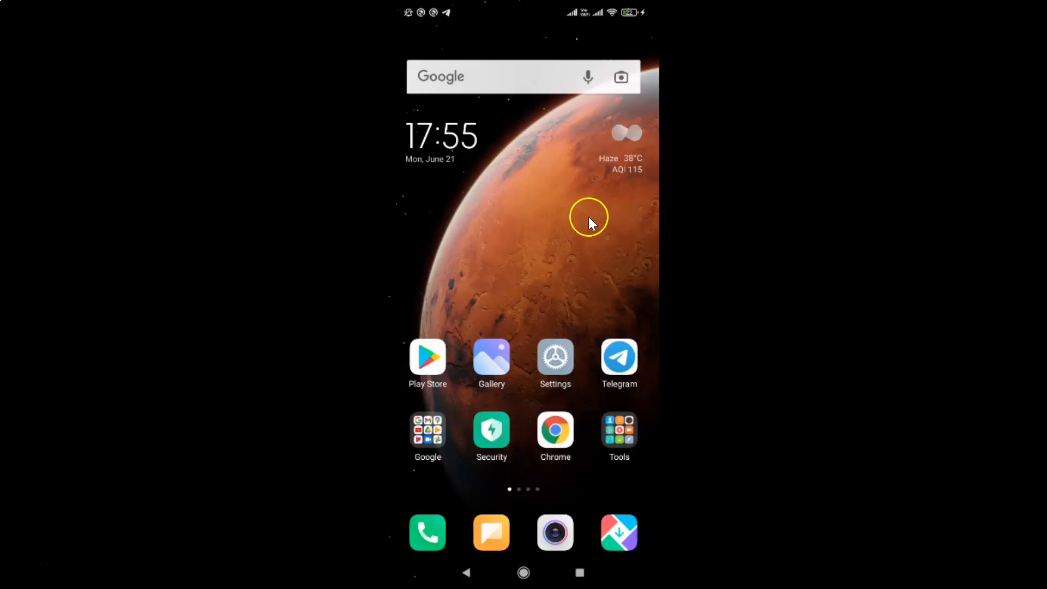
pyautogui.moveTo(597, 221)
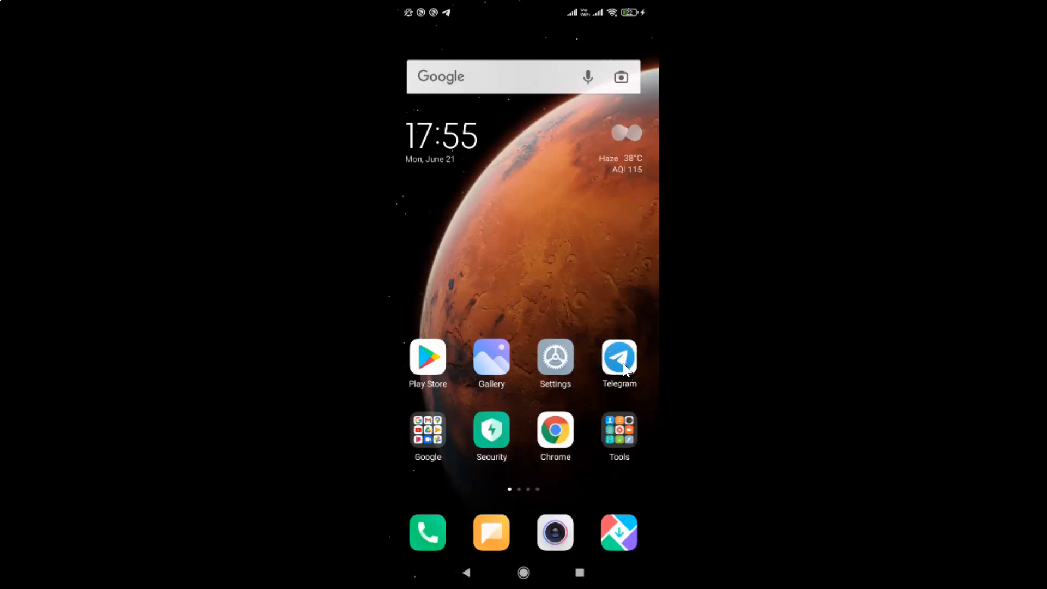
# Step: Launch Telegram and reach Settings via the menu, heading into Data and Storage
pyautogui.click(619, 356)
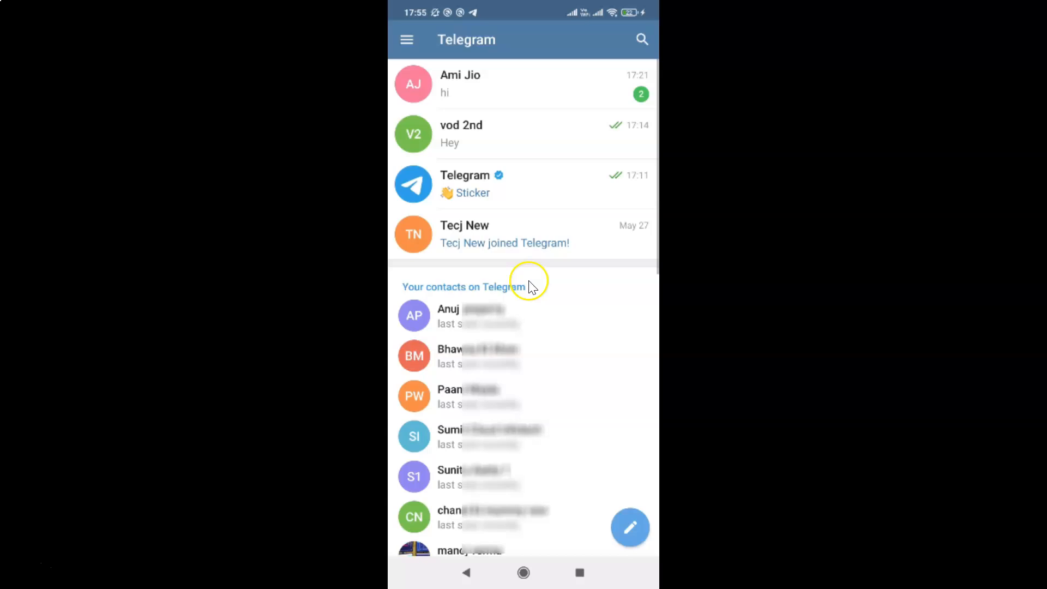
pyautogui.moveTo(554, 78)
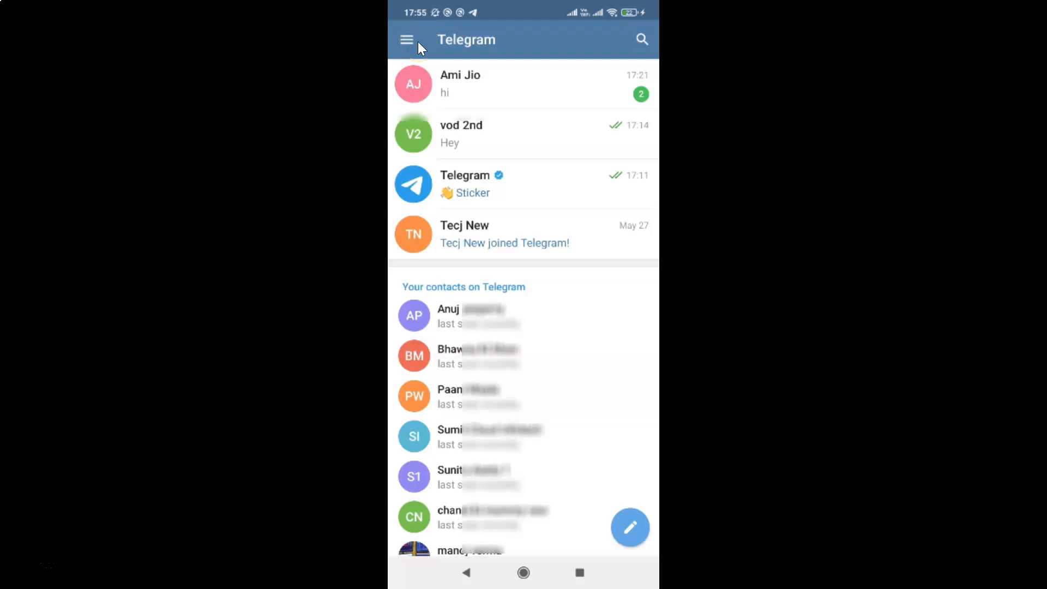
pyautogui.click(407, 39)
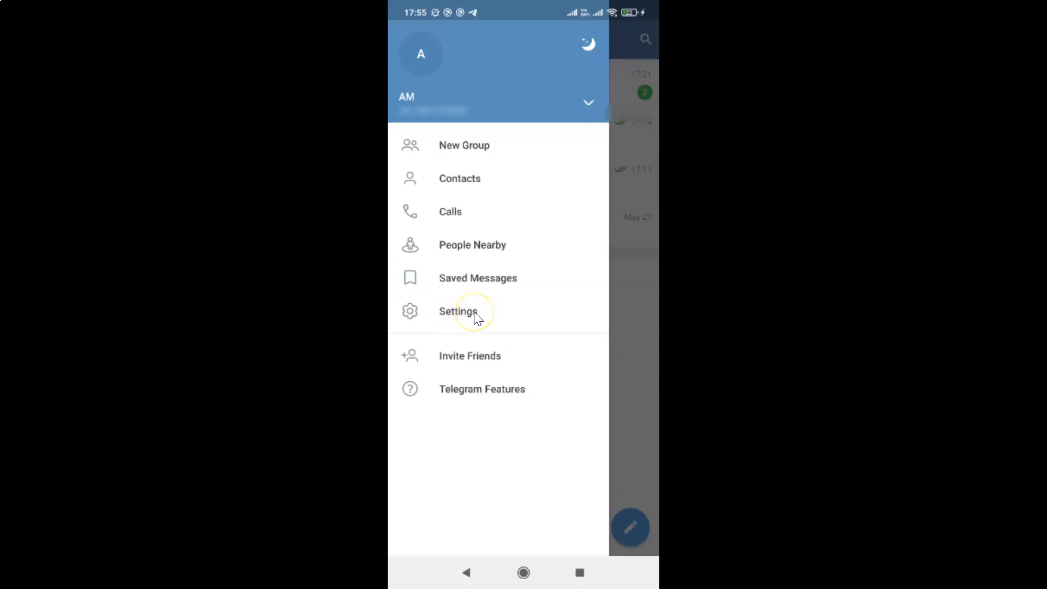
pyautogui.click(457, 310)
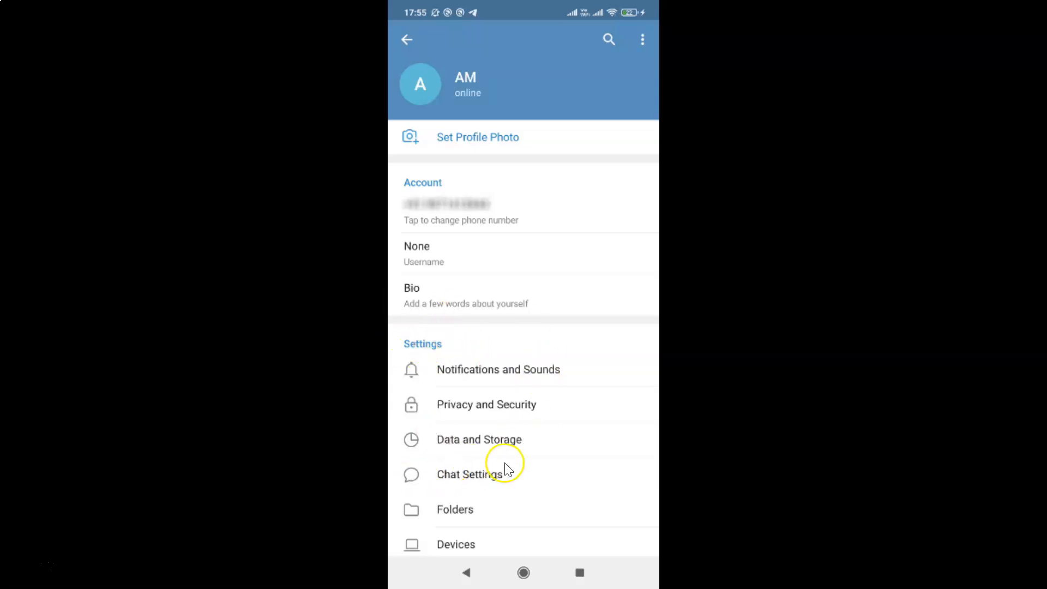
pyautogui.moveTo(469, 447)
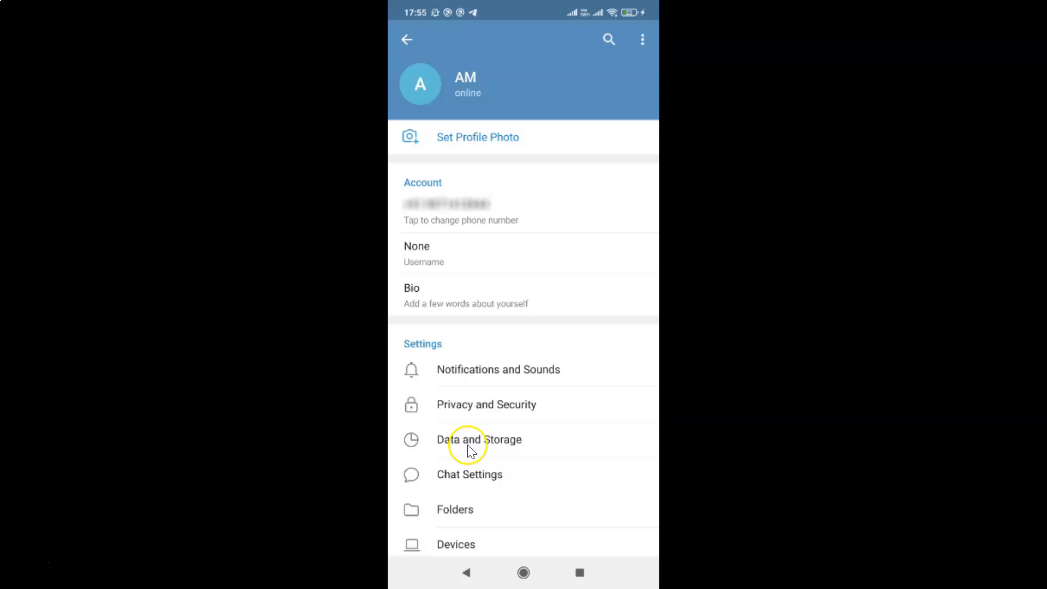
pyautogui.click(479, 439)
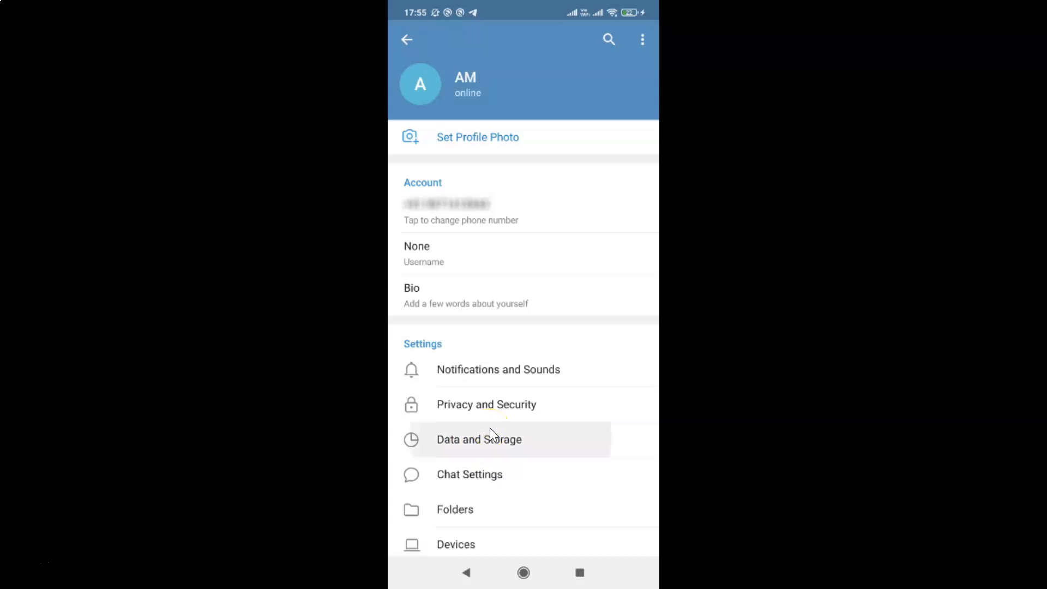
# Step: Show Storage Usage with the 4.8 MB Telegram cache breakdown
pyautogui.click(479, 439)
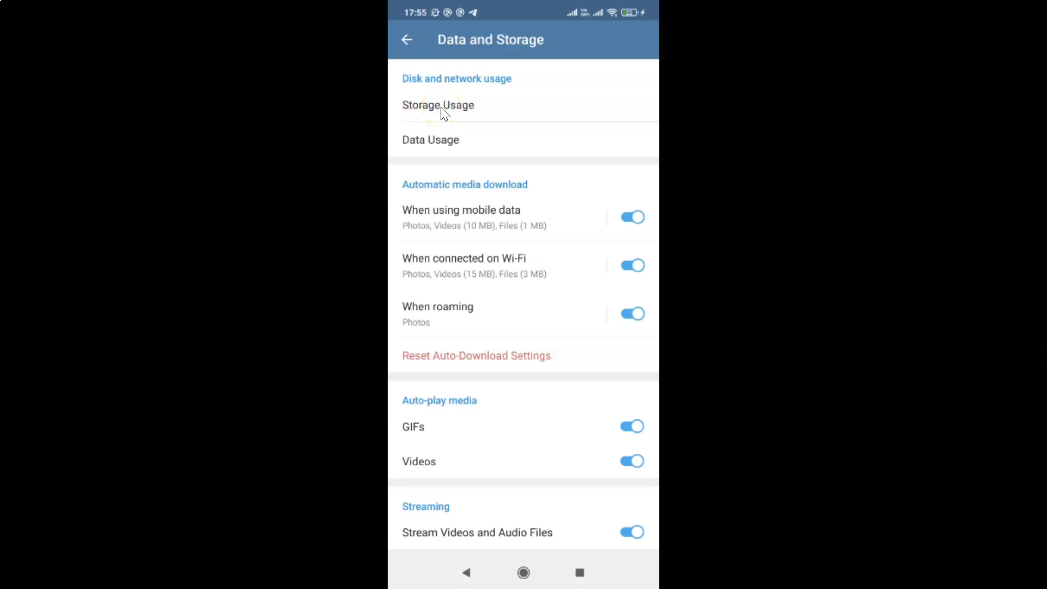
pyautogui.click(437, 105)
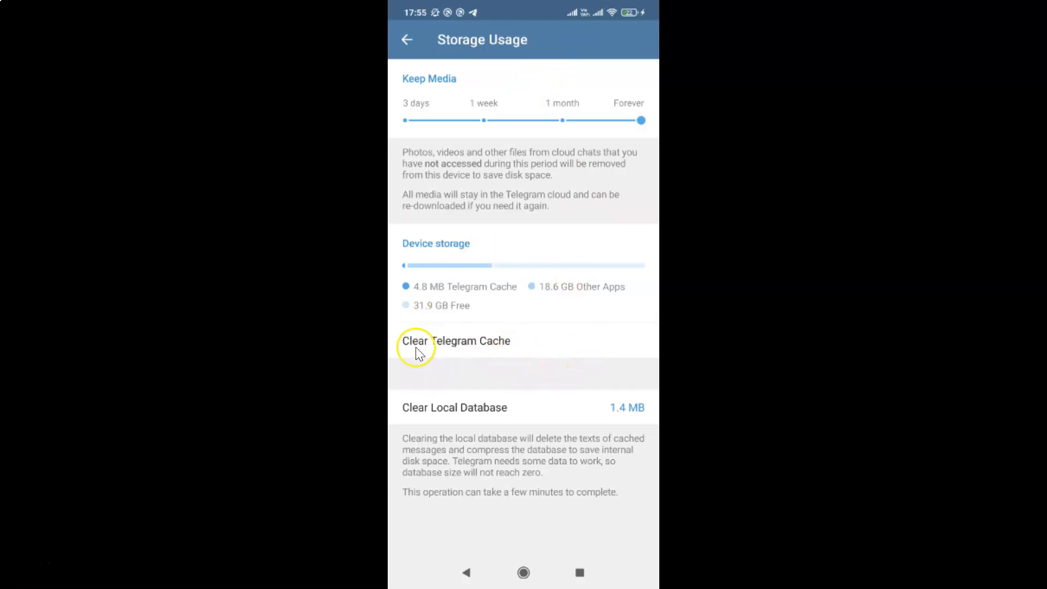
pyautogui.moveTo(447, 343)
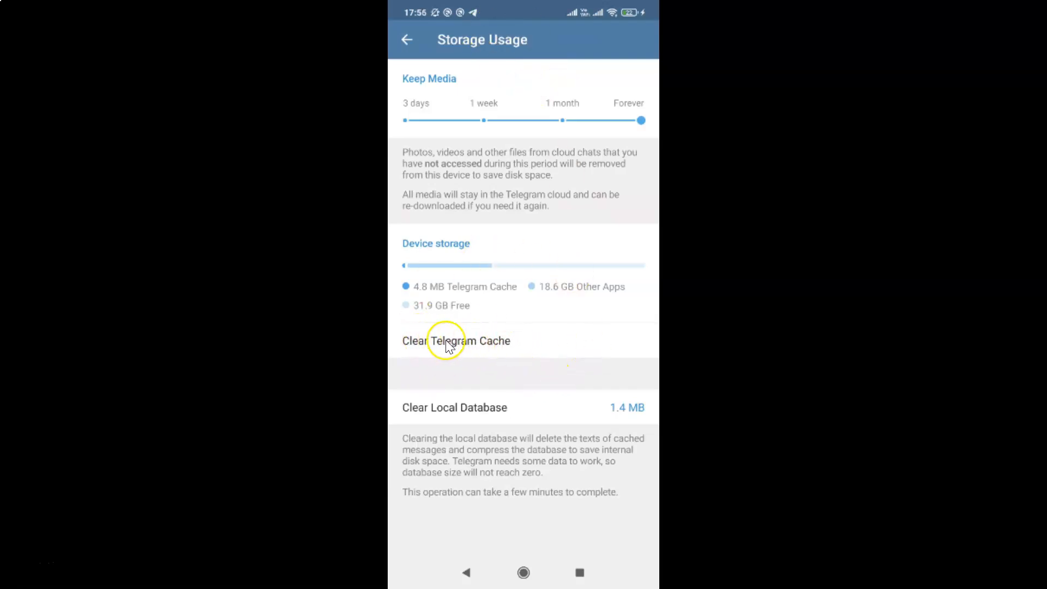
pyautogui.moveTo(502, 317)
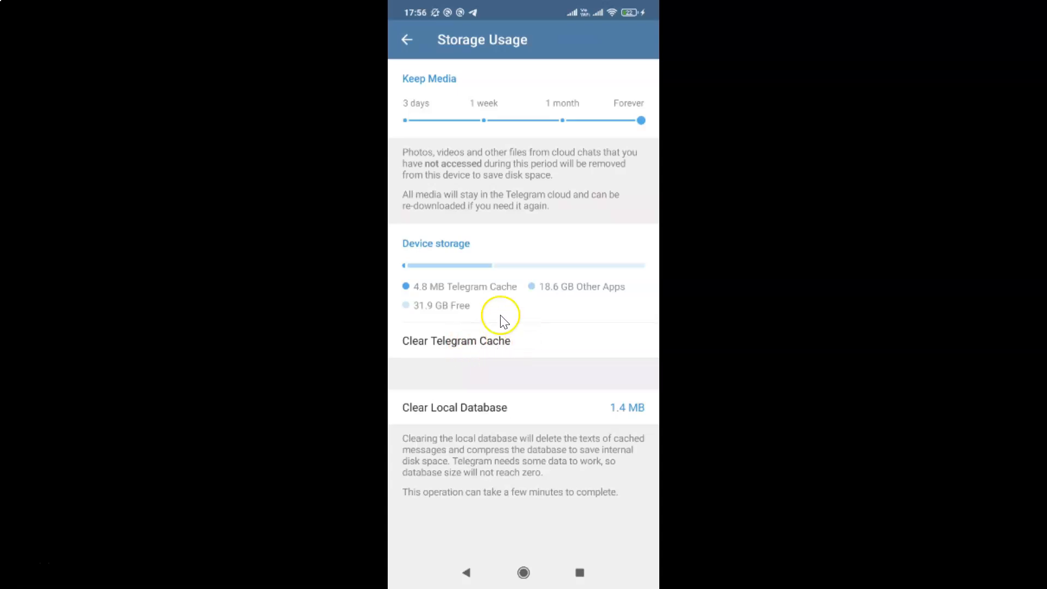
pyautogui.moveTo(476, 343)
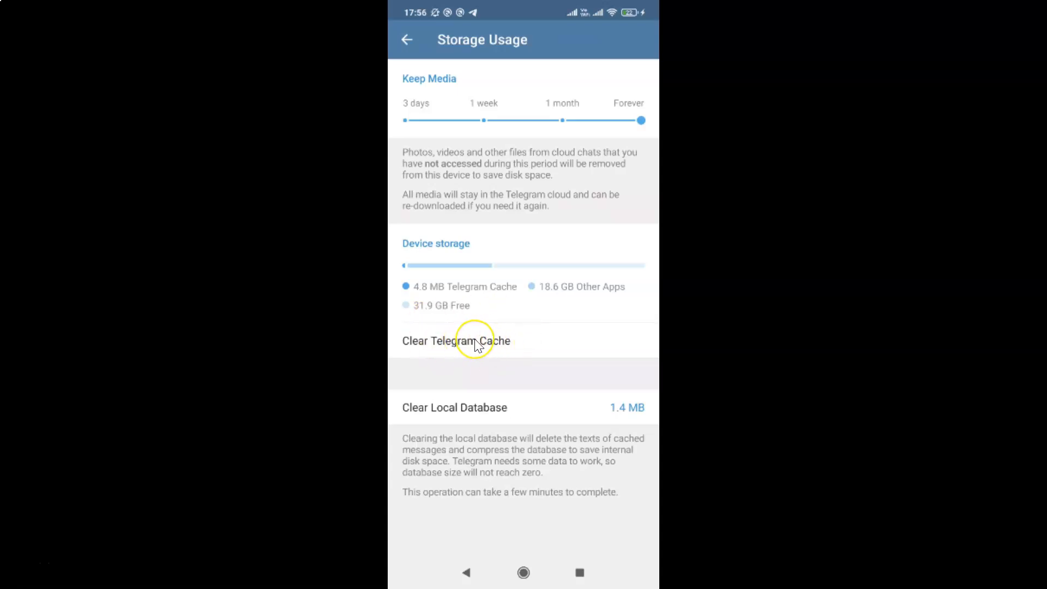
# Step: Clear the 3.4 MB cache of photos and other files, leaving the 1.4 MB local database
pyautogui.click(455, 341)
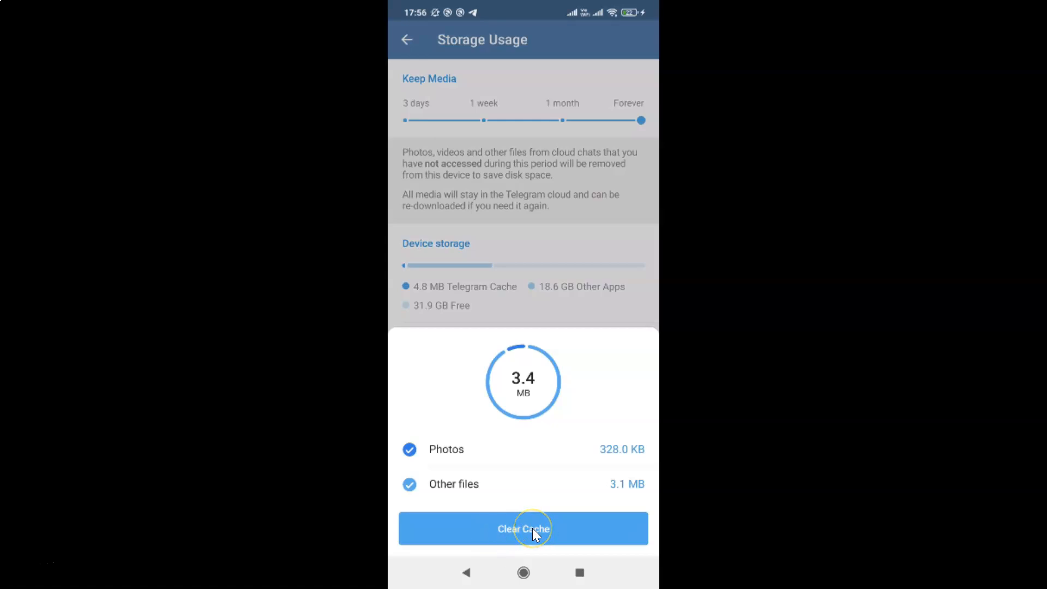
pyautogui.click(522, 528)
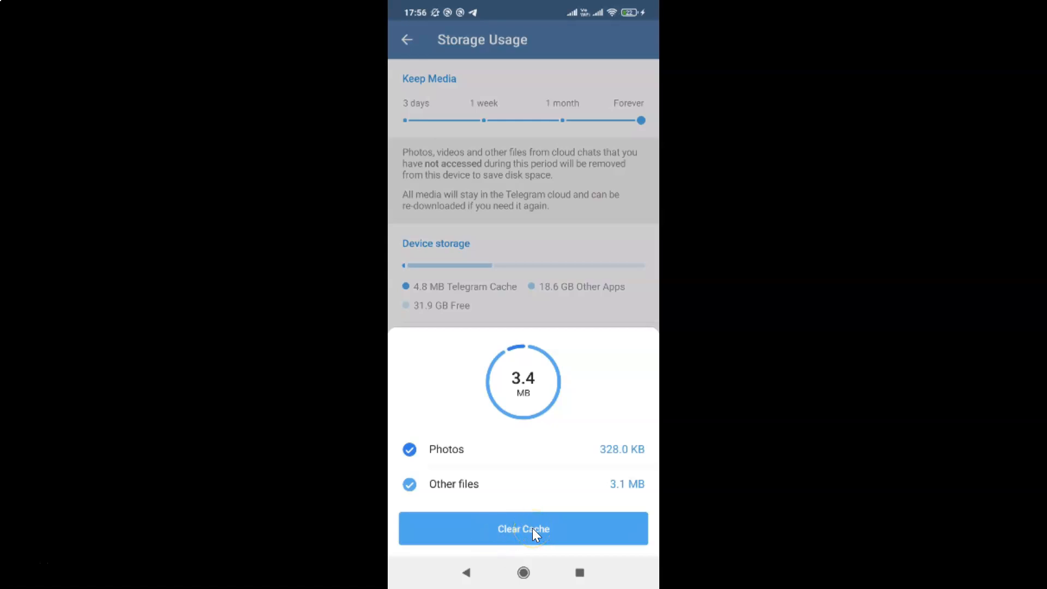
pyautogui.click(523, 527)
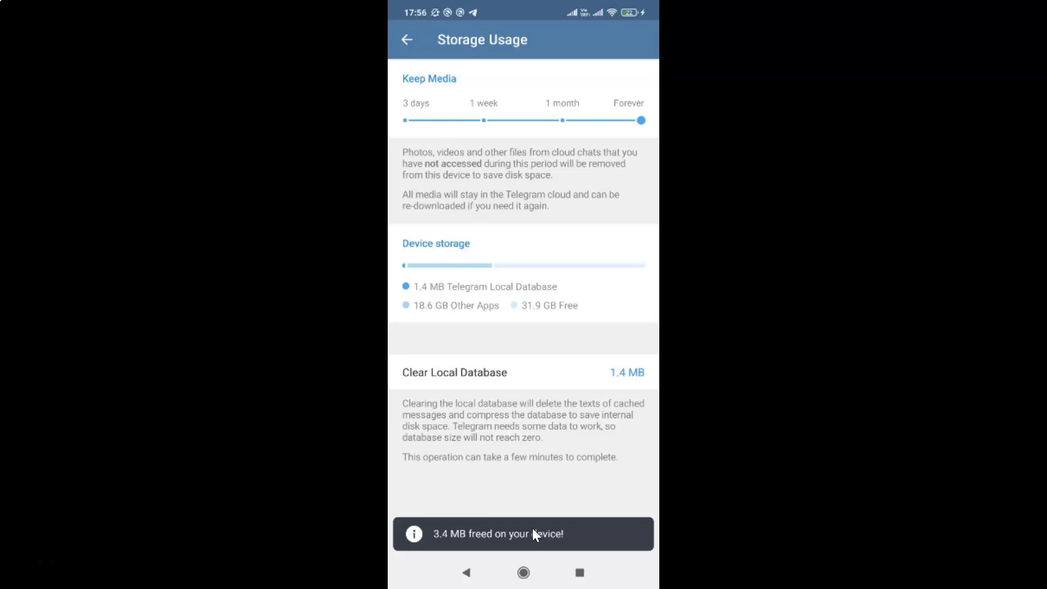
pyautogui.moveTo(468, 544)
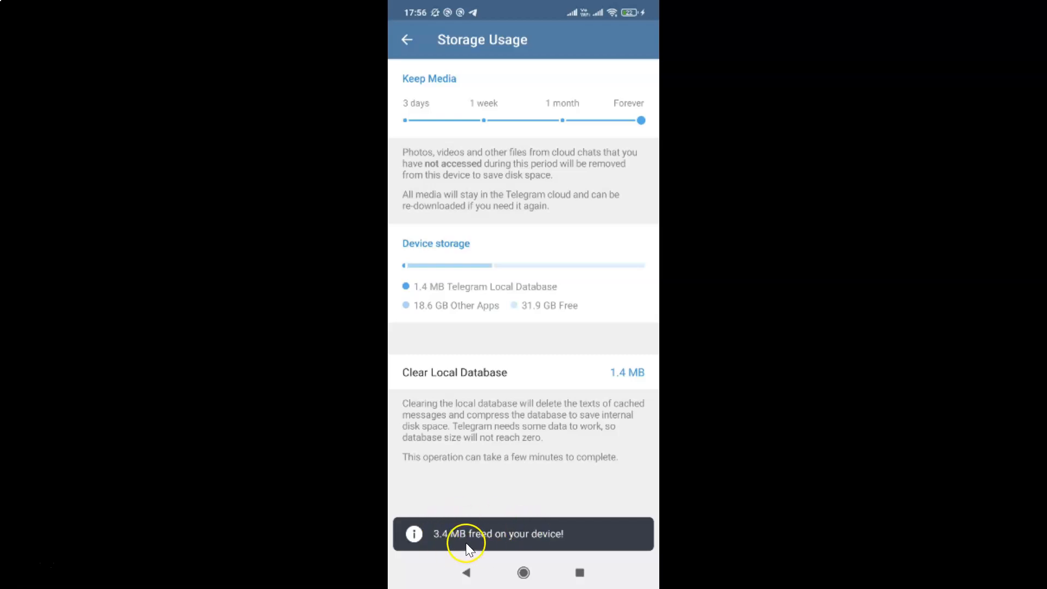
pyautogui.moveTo(579, 547)
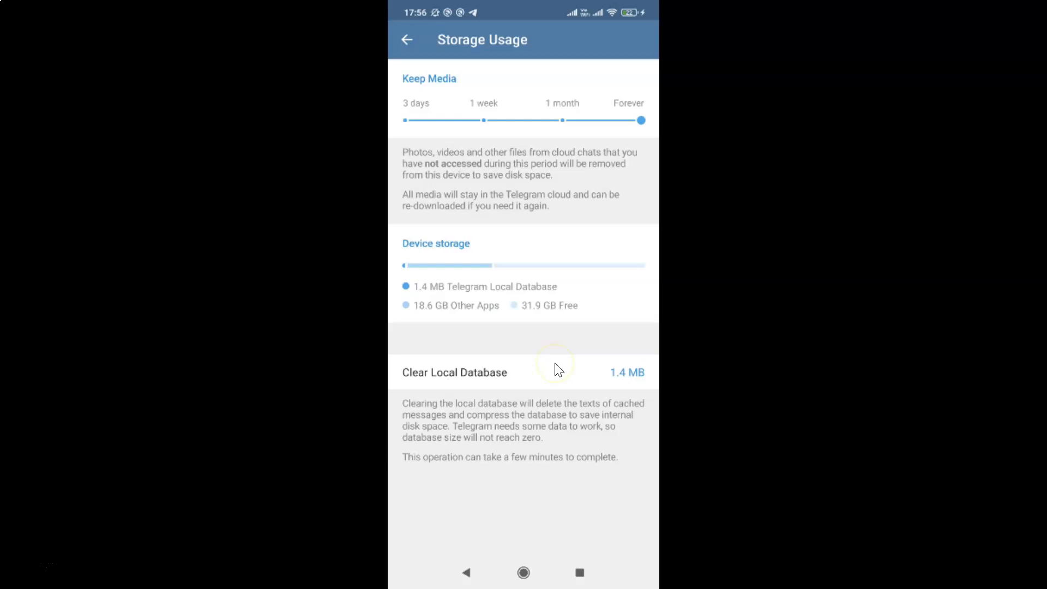
pyautogui.moveTo(581, 340)
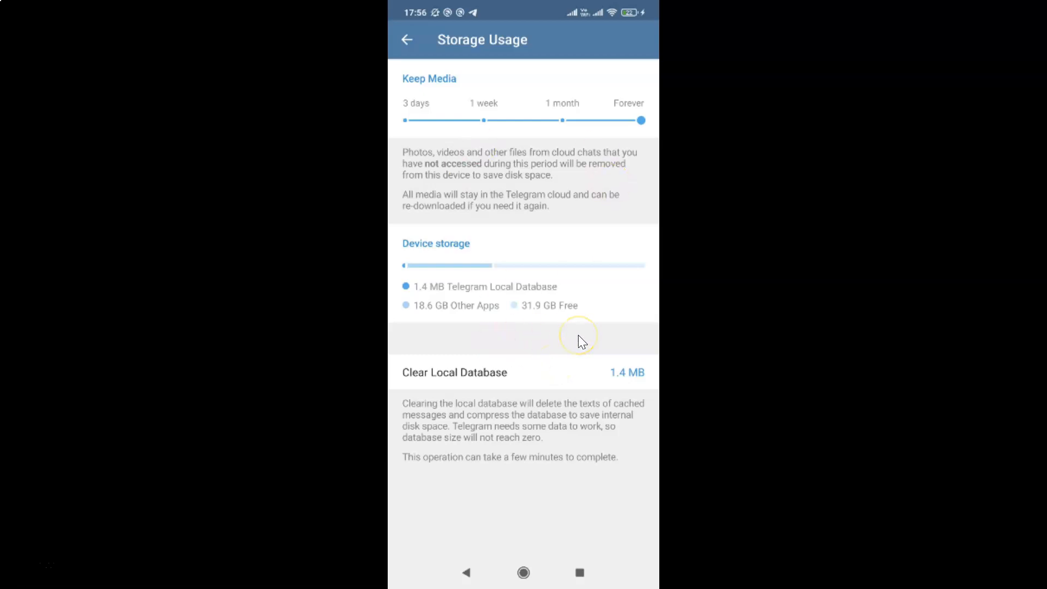